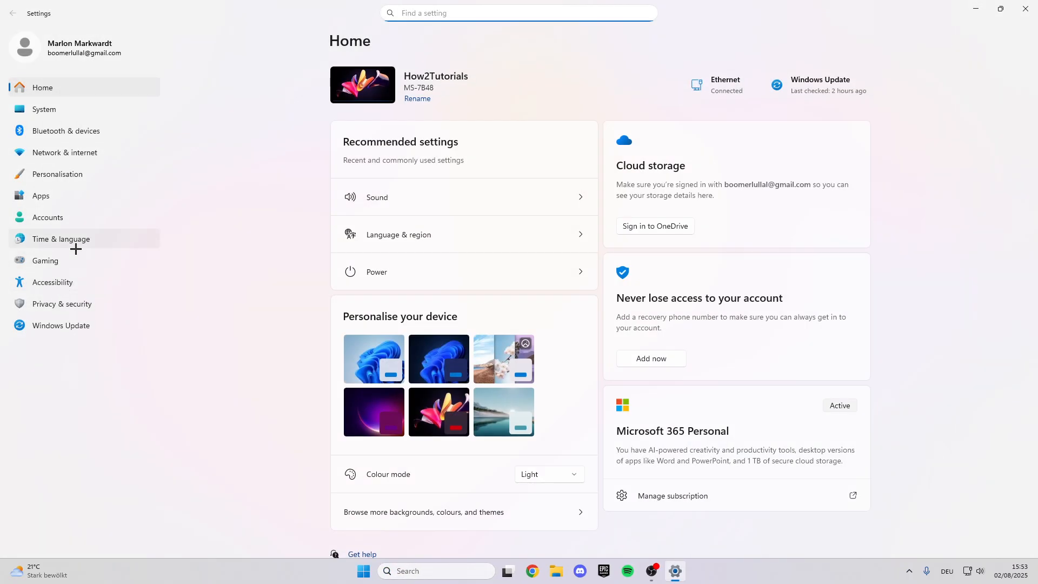
Open the Start Menu Programs folder holding the Epic Games Launcher shortcut
left_click(45, 260)
type("epic")
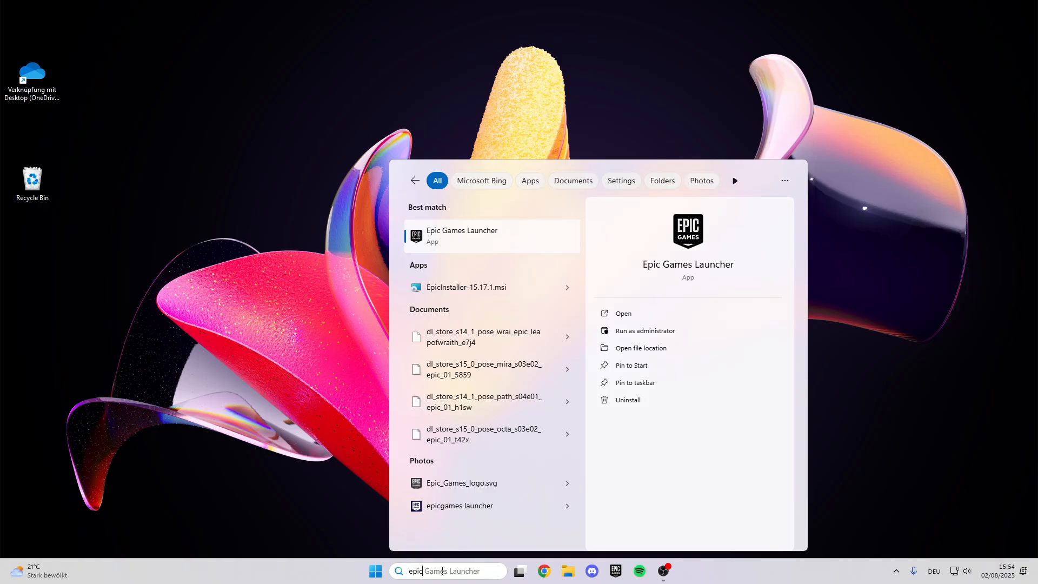
mouse_move(508, 237)
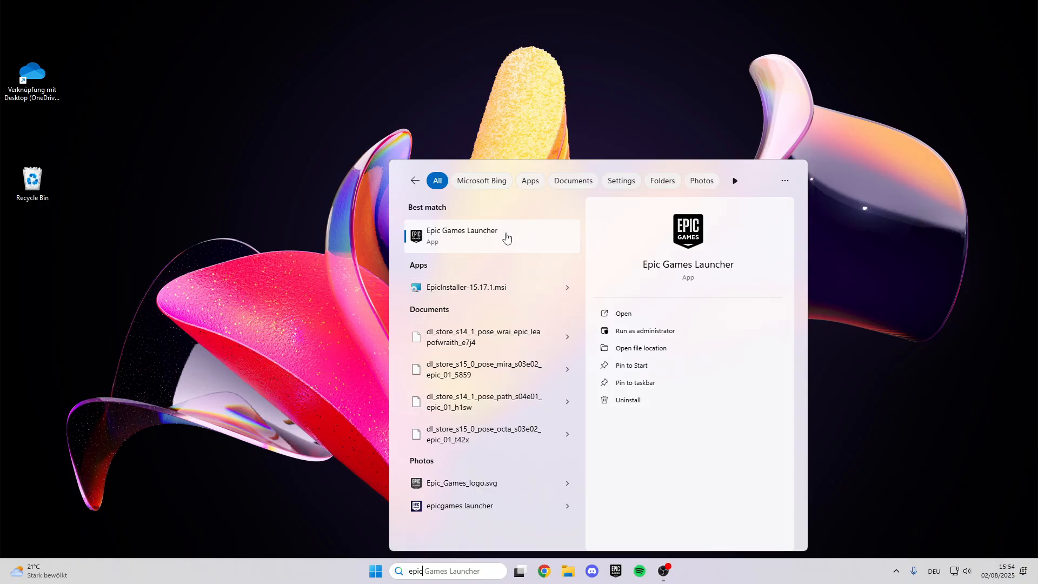
left_click(640, 347)
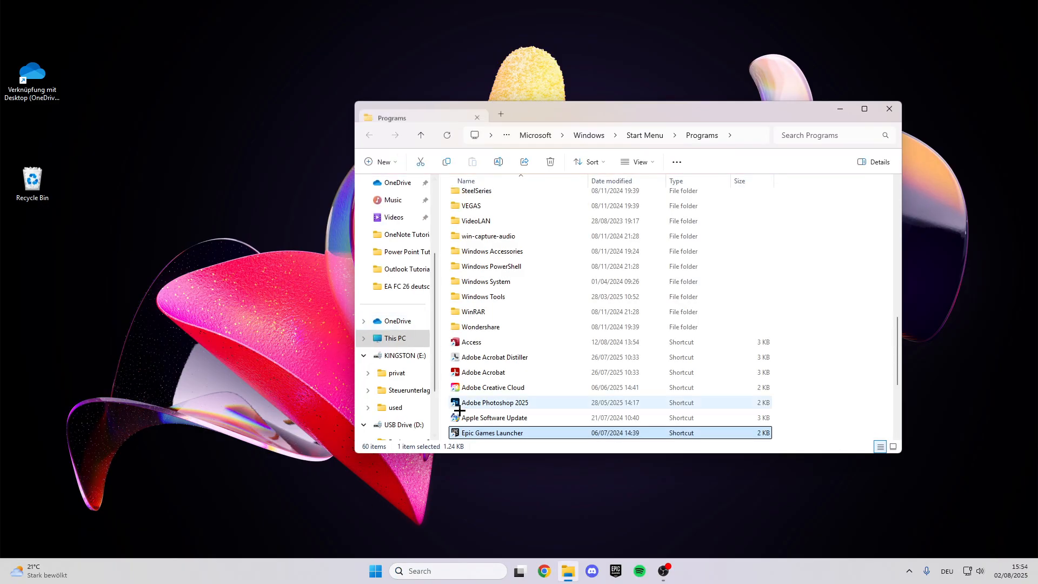
Set the Epic Games Launcher shortcut to Windows 8 compatibility mode, run as administrator
right_click(492, 433)
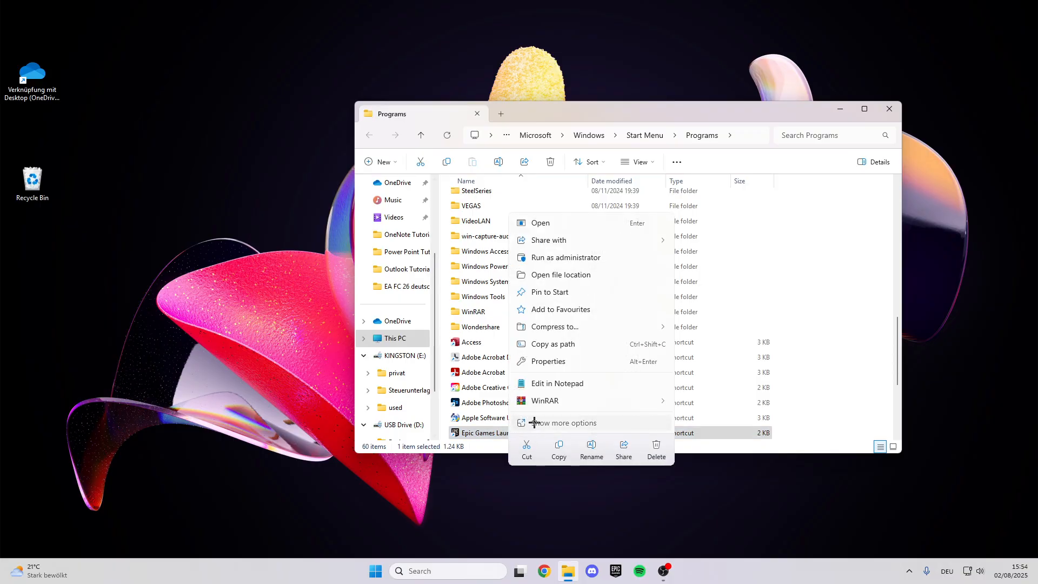
left_click(547, 360)
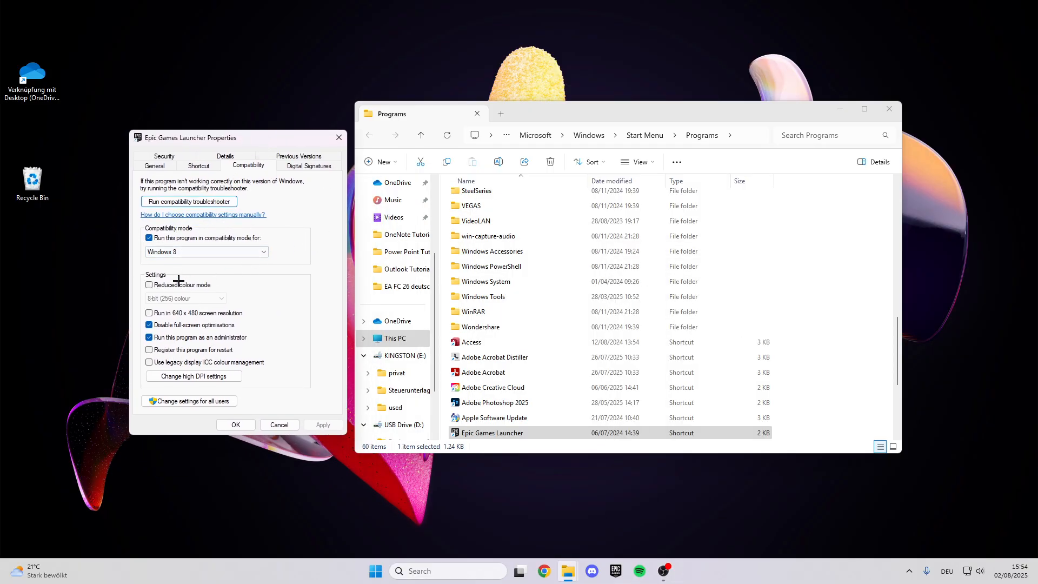
mouse_move(177, 338)
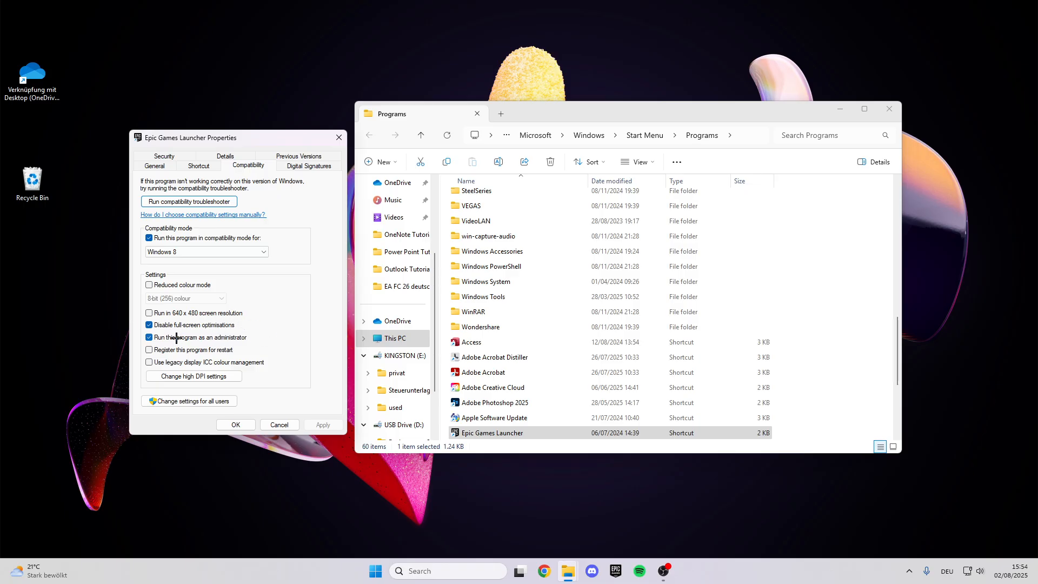
left_click(149, 337)
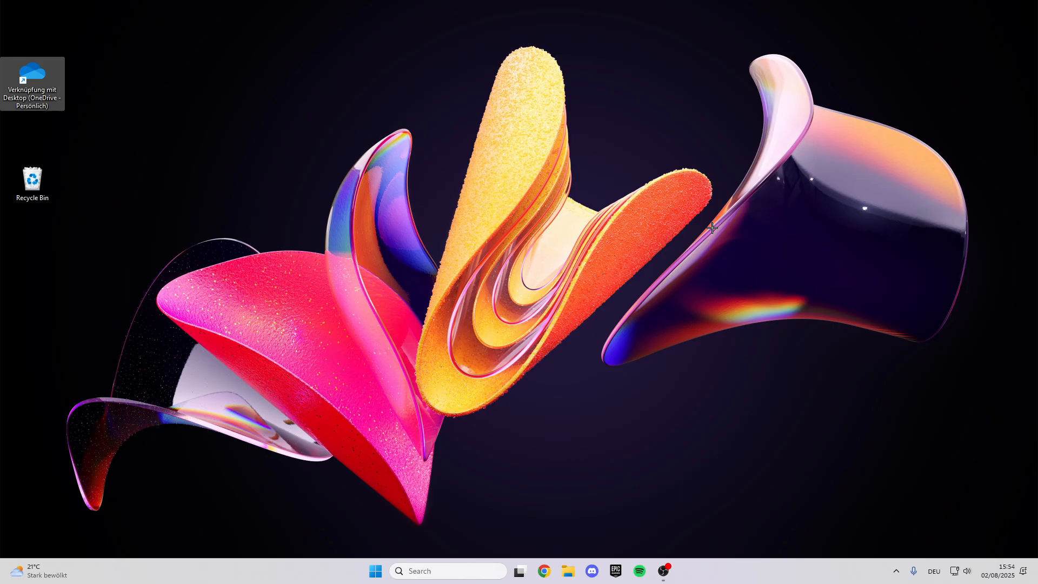
mouse_move(468, 549)
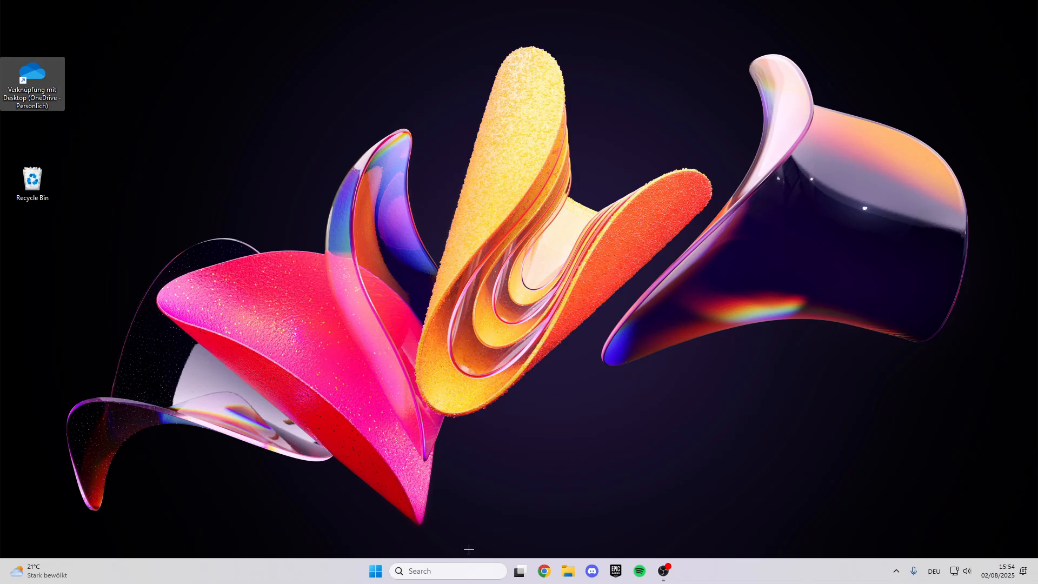
Search the taskbar for 'Task Manager' and launch it
type("Task Manager")
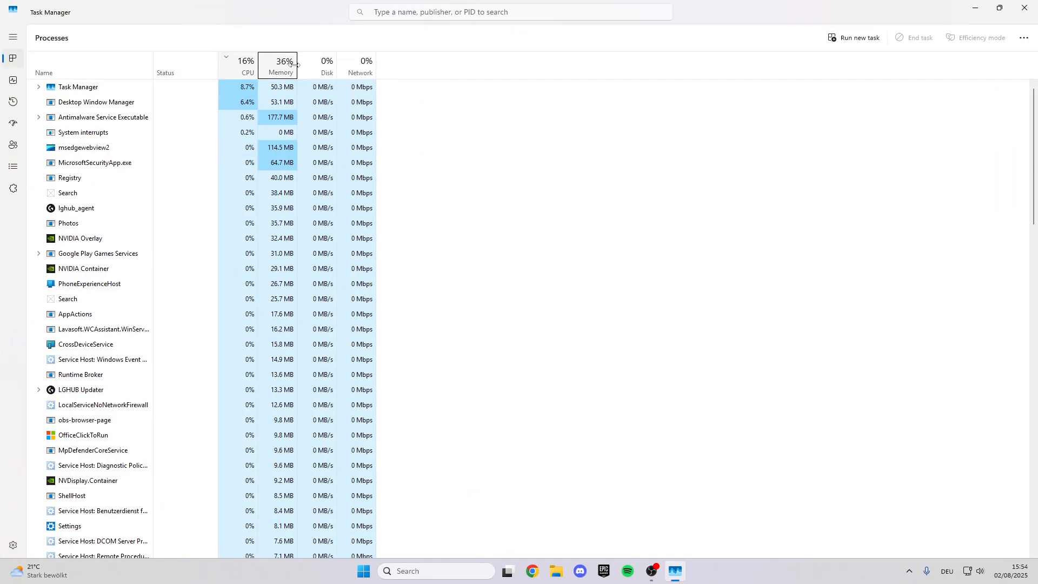
Sort processes by memory, end OBS Studio, and show the startup apps list
left_click(279, 66)
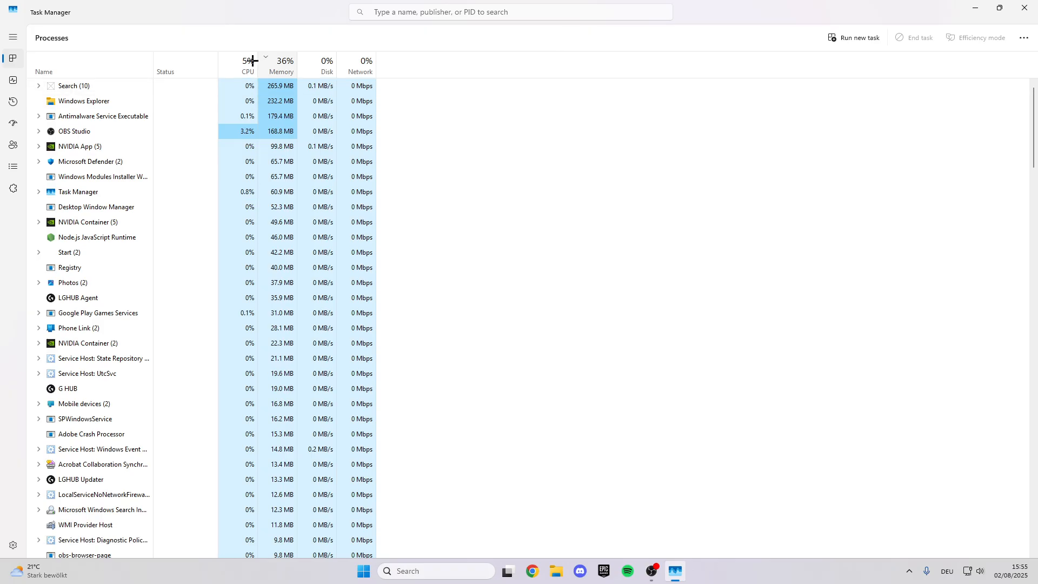
right_click(83, 100)
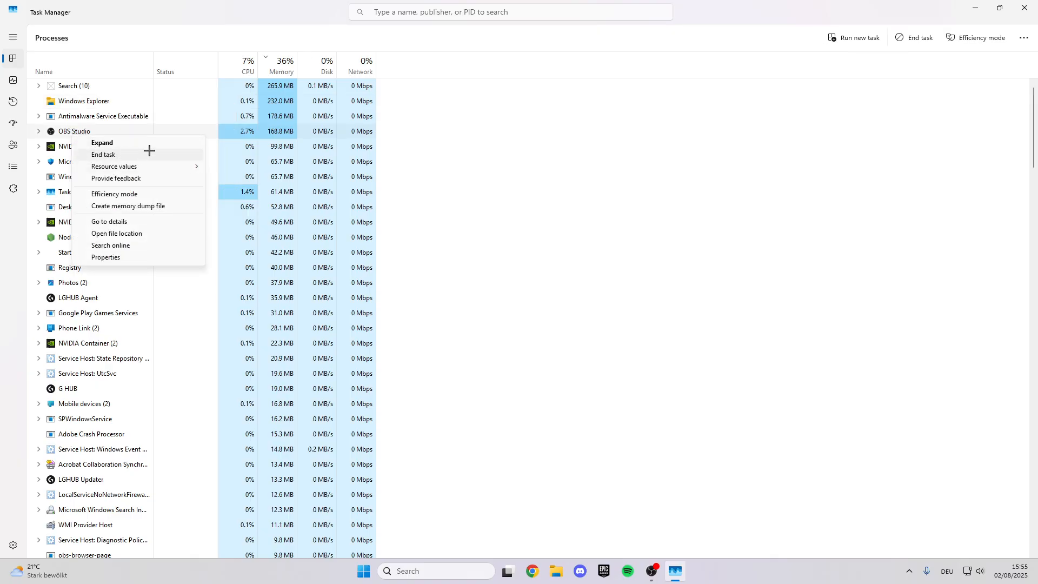
left_click(571, 154)
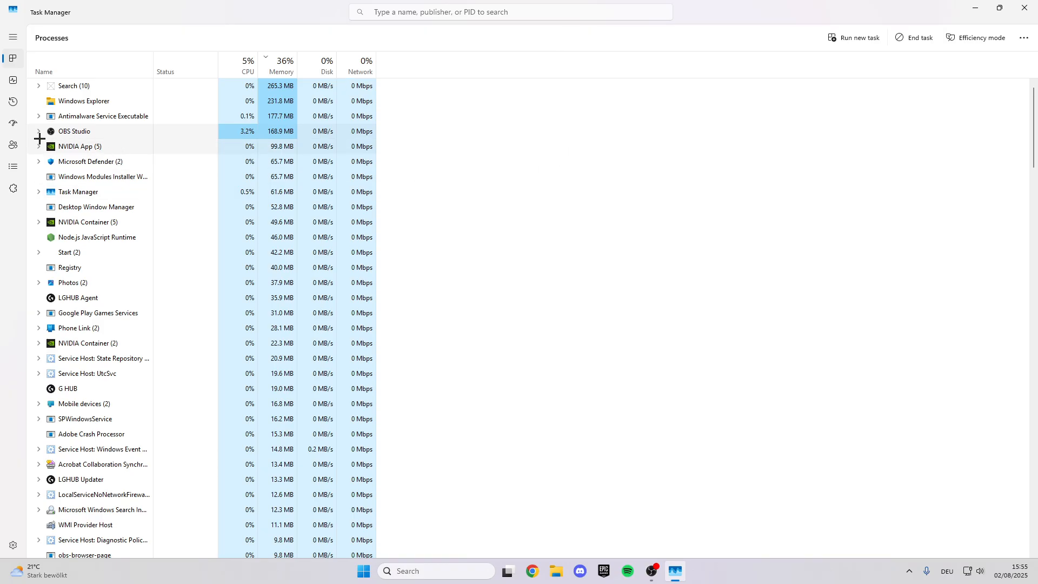
left_click(12, 120)
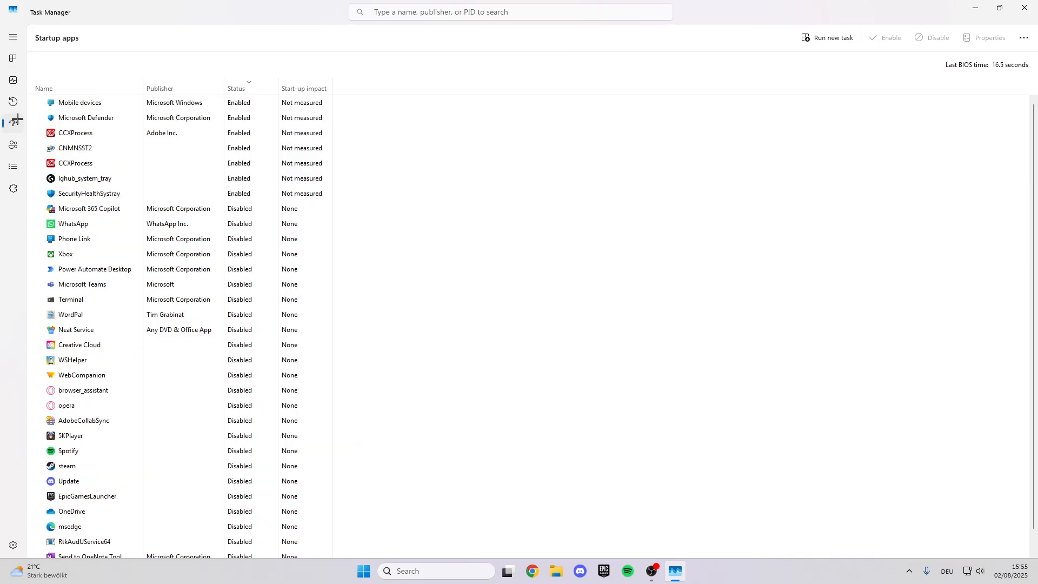